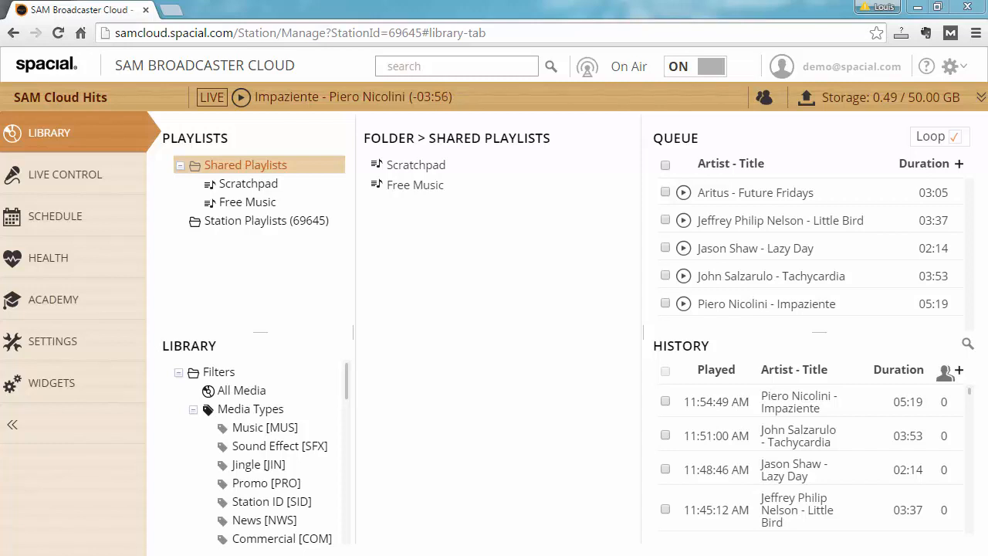
mouse_move(593, 231)
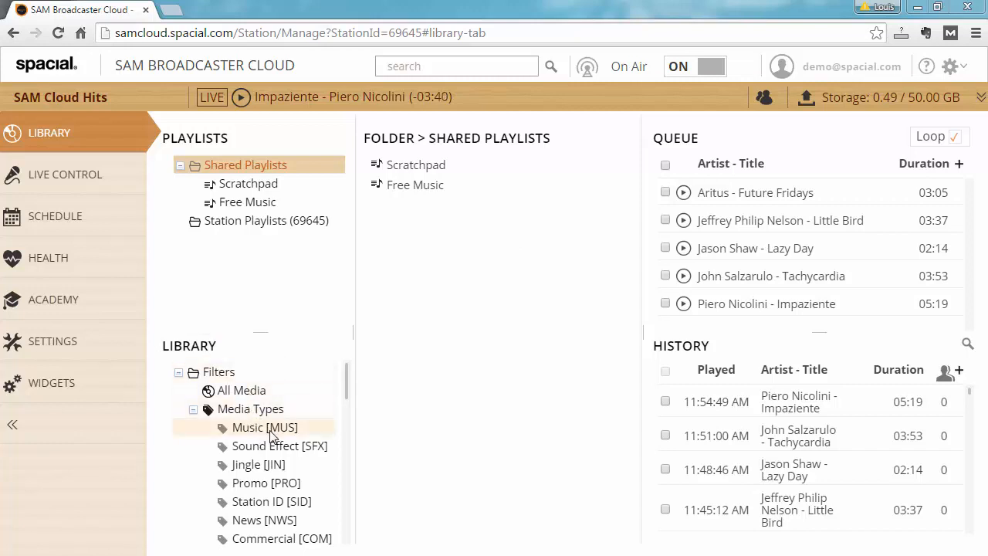
Show Music [MUS] tracks as separate title/artist/album columns and sort them by Duration
click(264, 425)
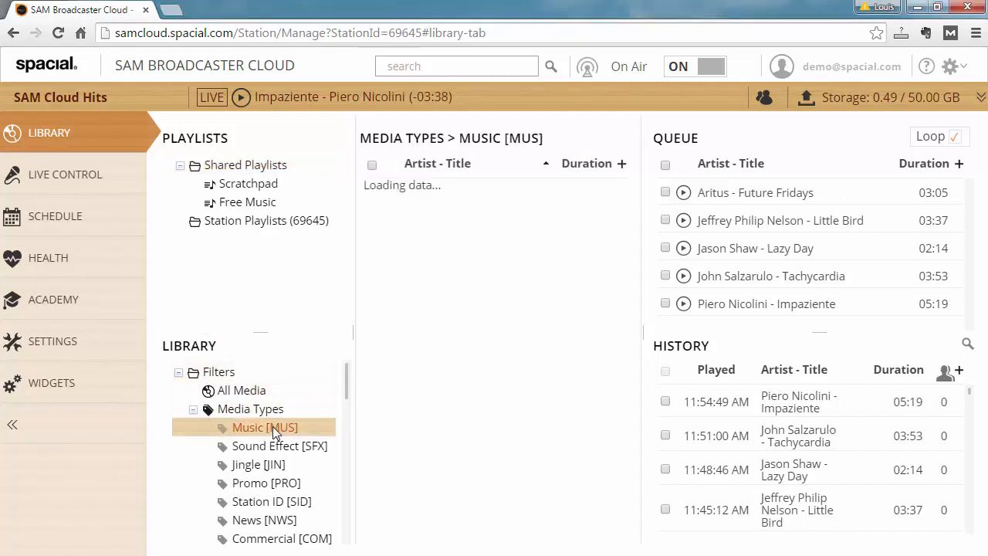
click(265, 426)
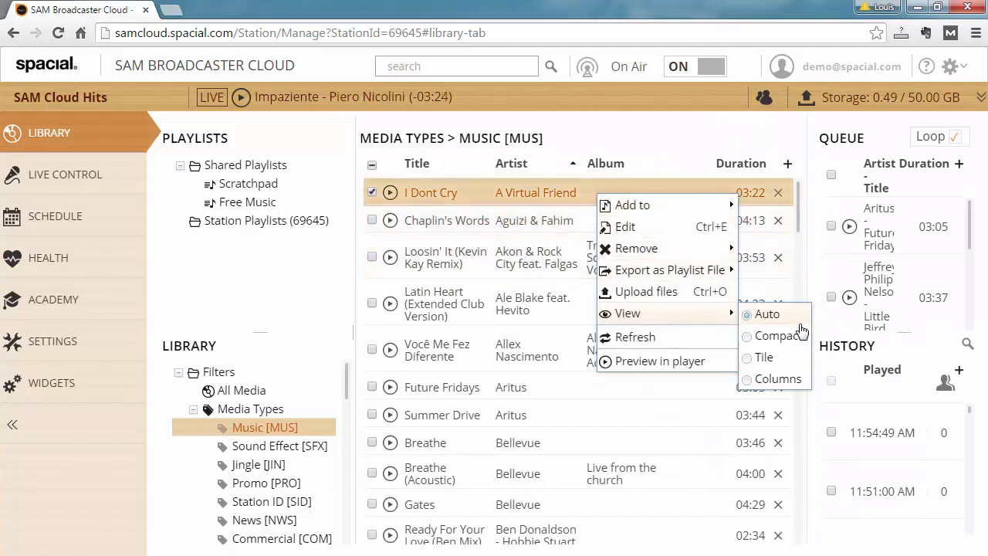
click(766, 315)
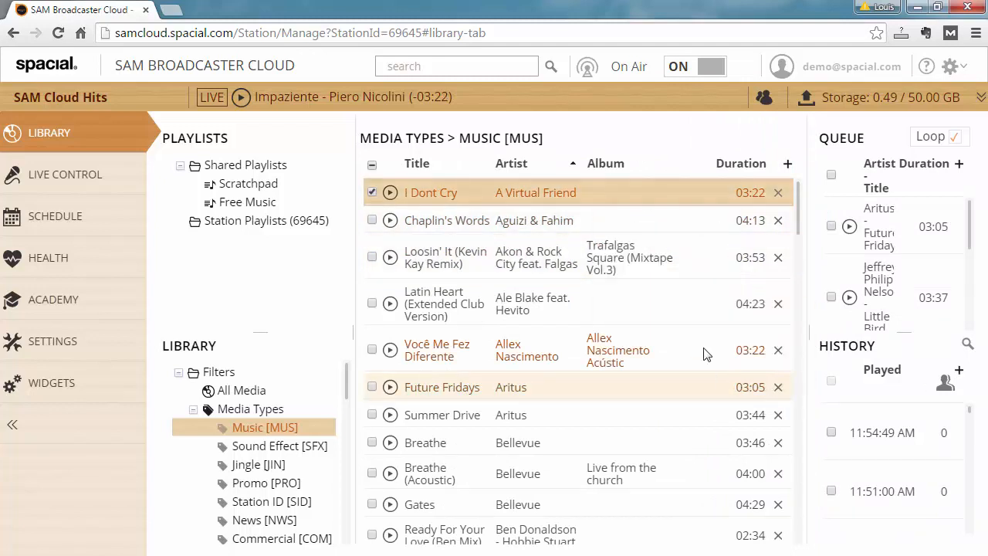
mouse_move(733, 198)
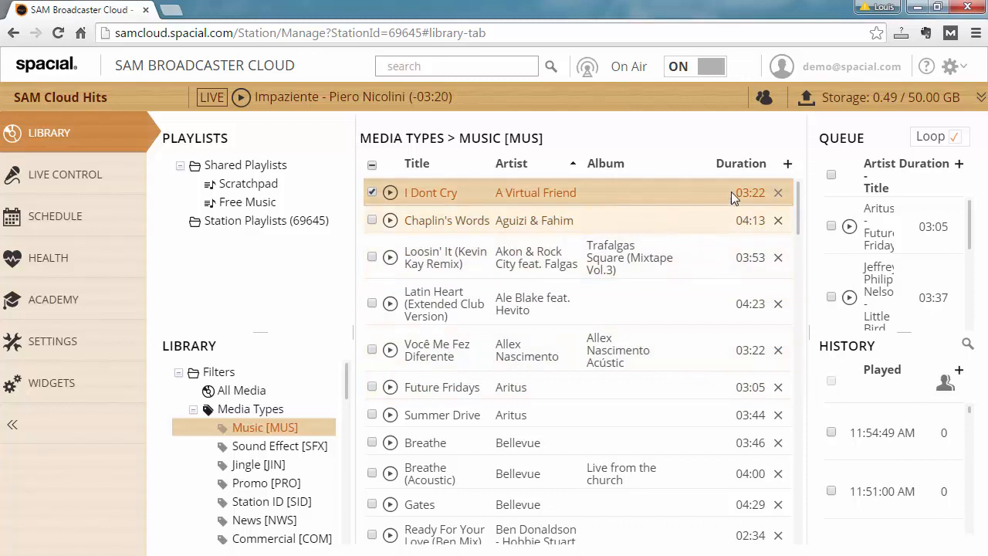
click(721, 164)
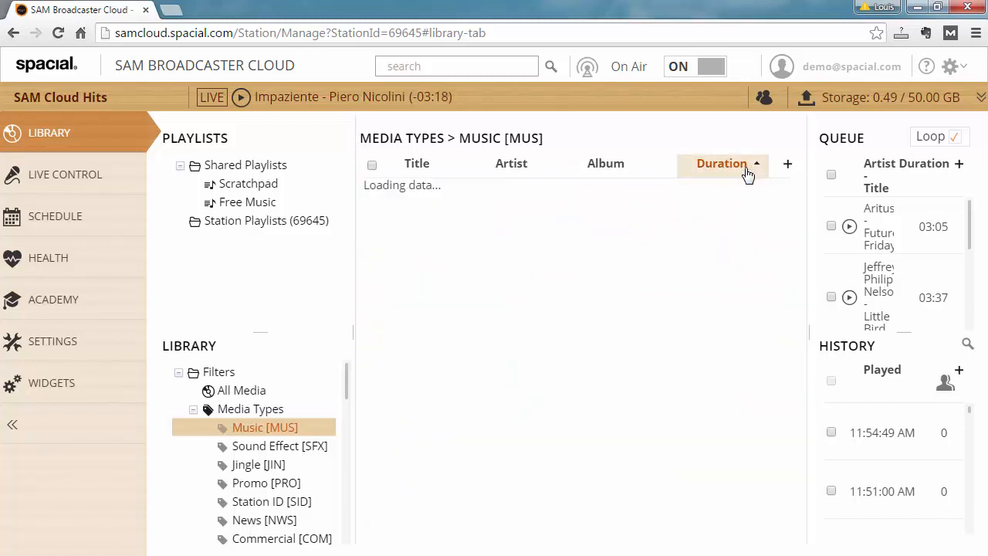
Sort by ascending duration and select the 3-second EARS WILL THANK YOU track at the top
click(721, 164)
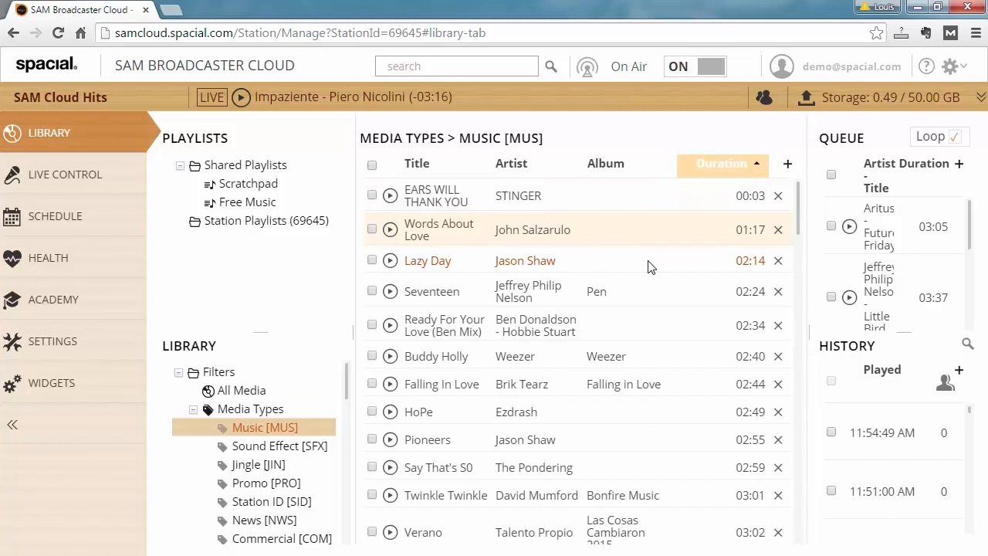
mouse_move(591, 224)
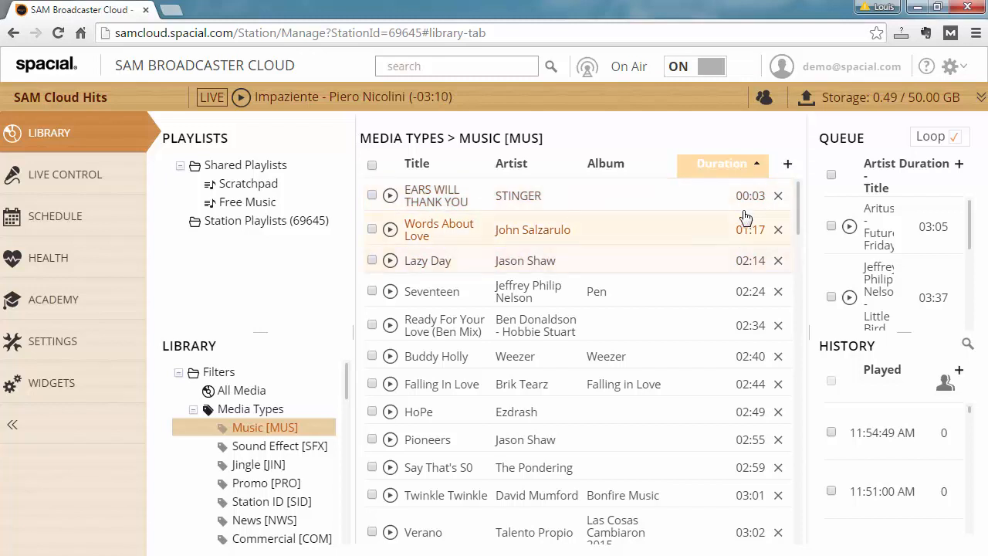
mouse_move(622, 202)
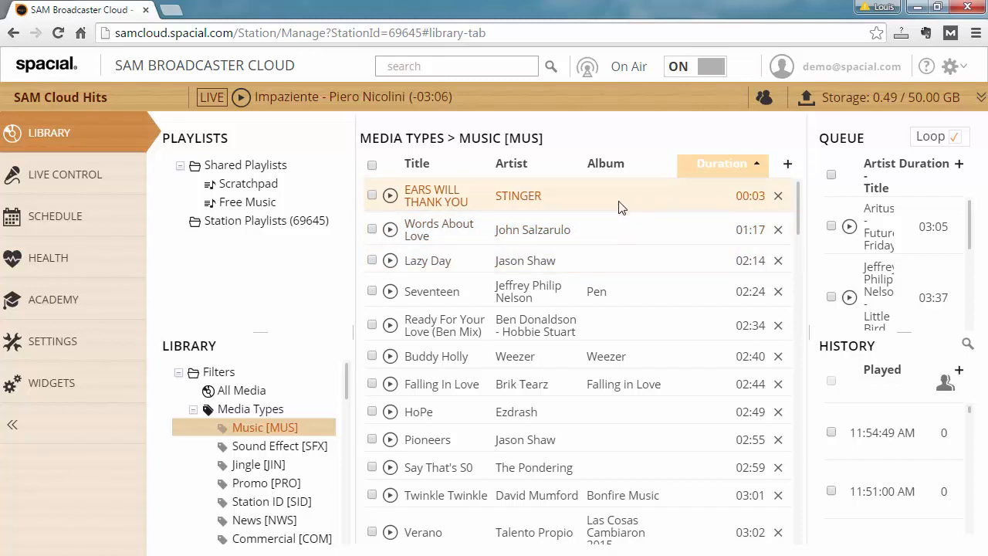
click(371, 195)
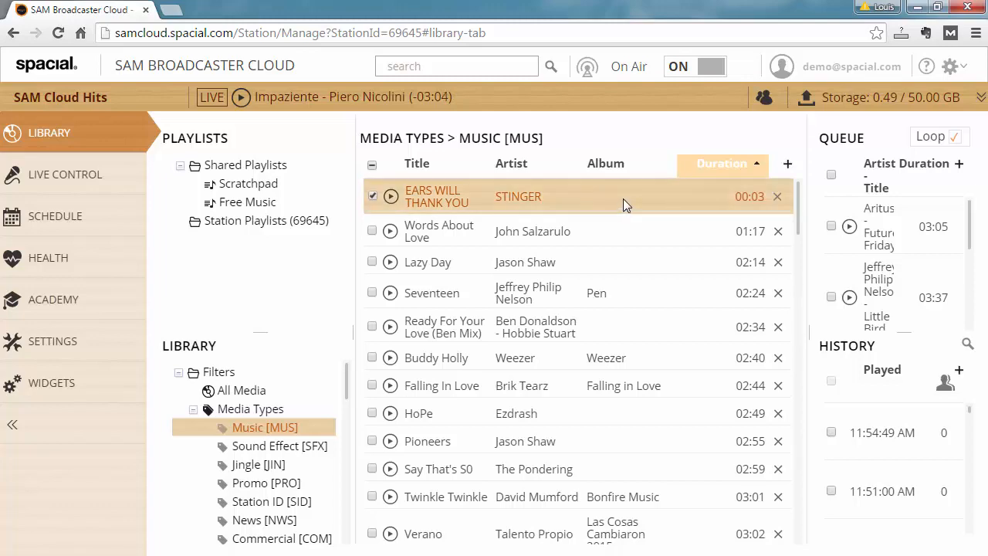
Edit EARS WILL THANK YOU and change its media type from Music to Jingle
right_click(625, 202)
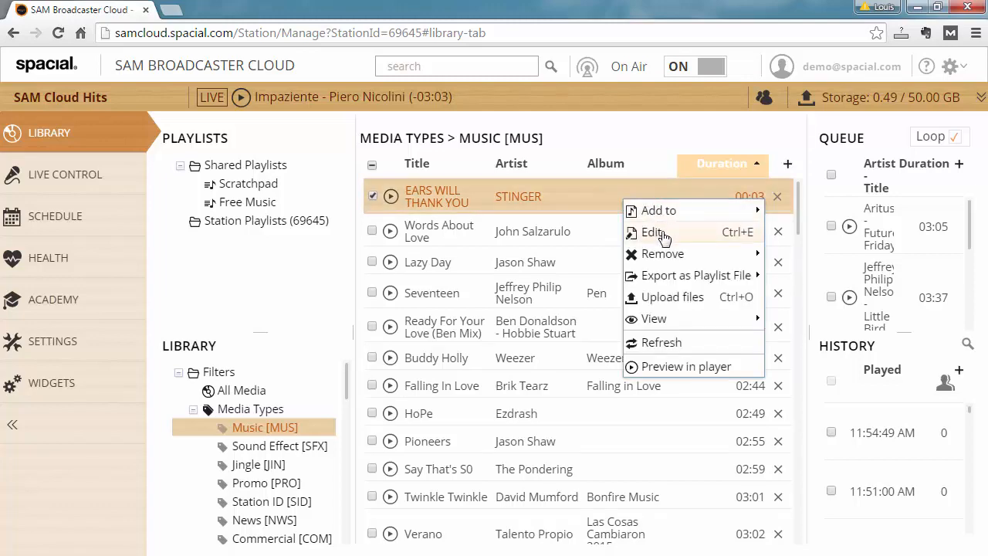
click(653, 231)
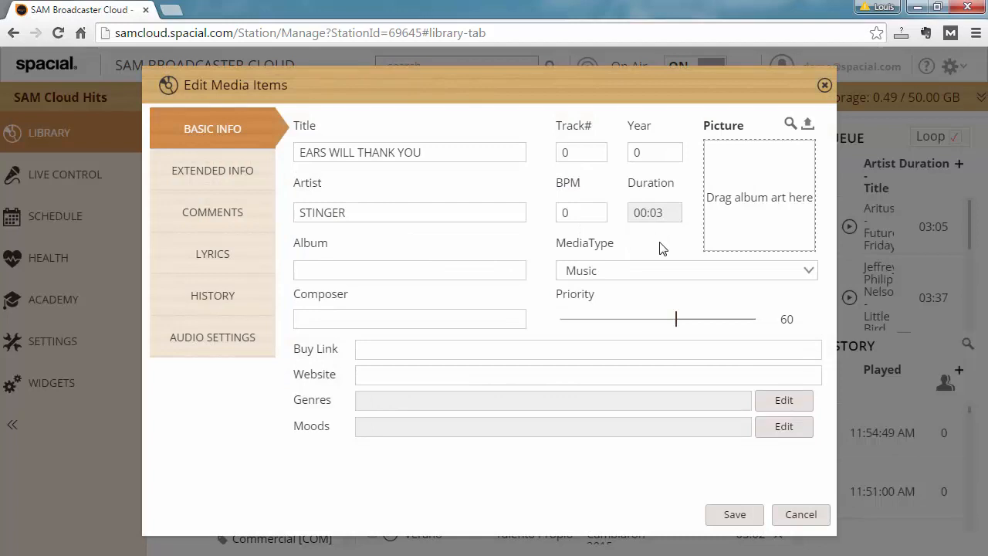
mouse_move(669, 275)
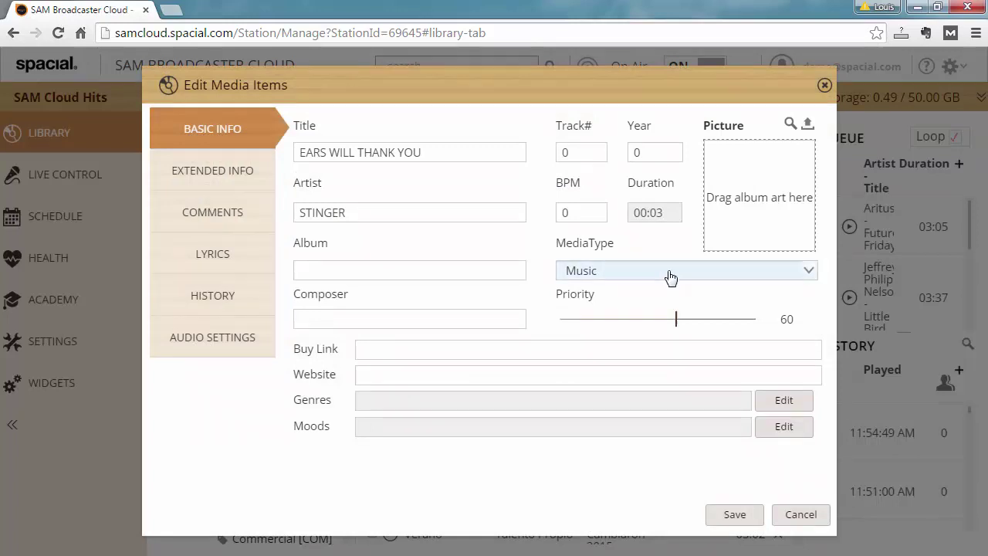
click(685, 270)
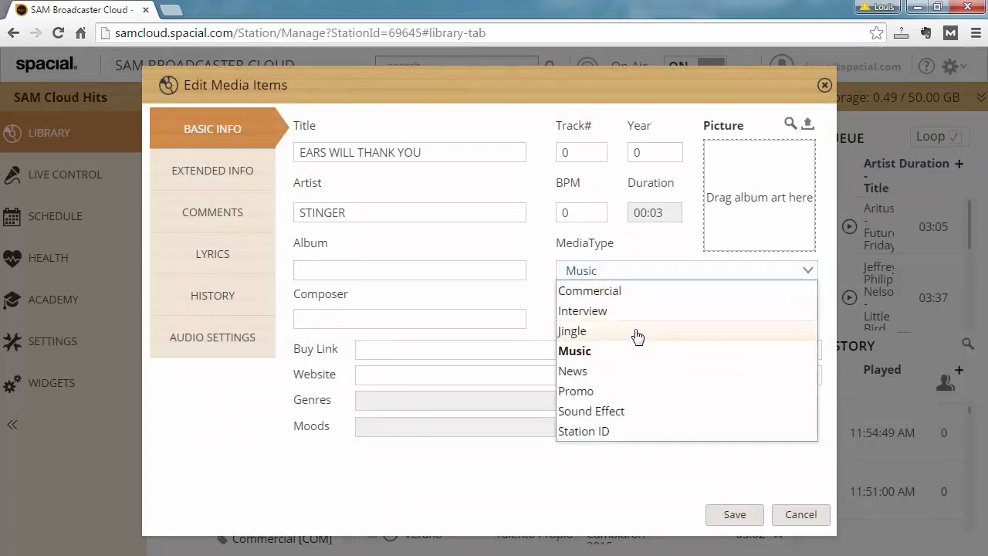
click(571, 330)
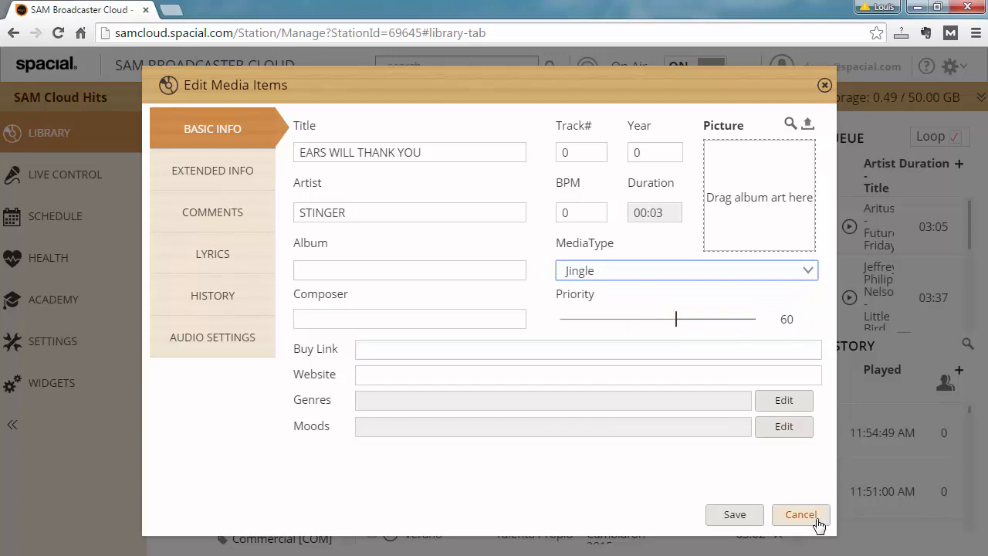
click(801, 514)
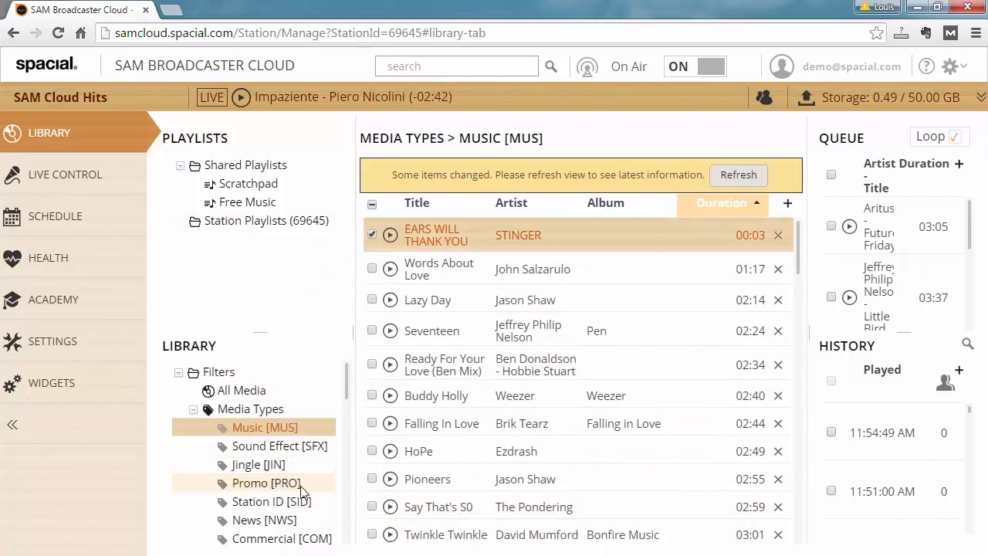
mouse_move(737, 174)
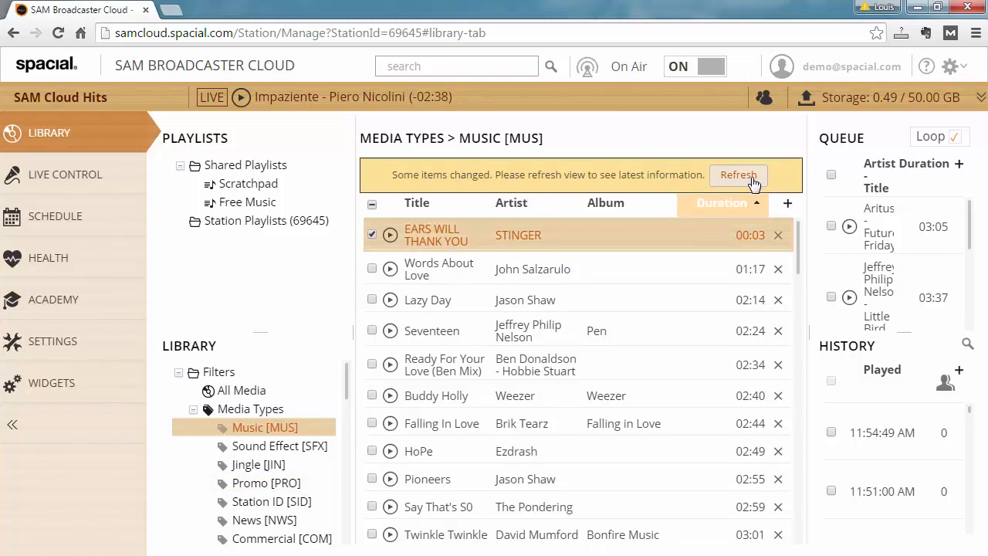
Refresh the changed library list and switch to the Promo [PRO] media type tracks
click(737, 174)
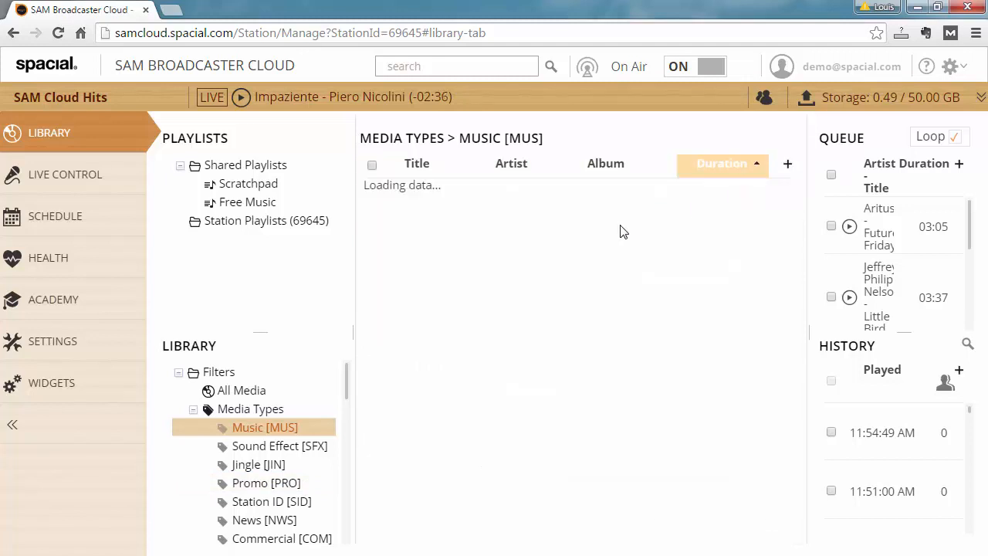
mouse_move(456, 224)
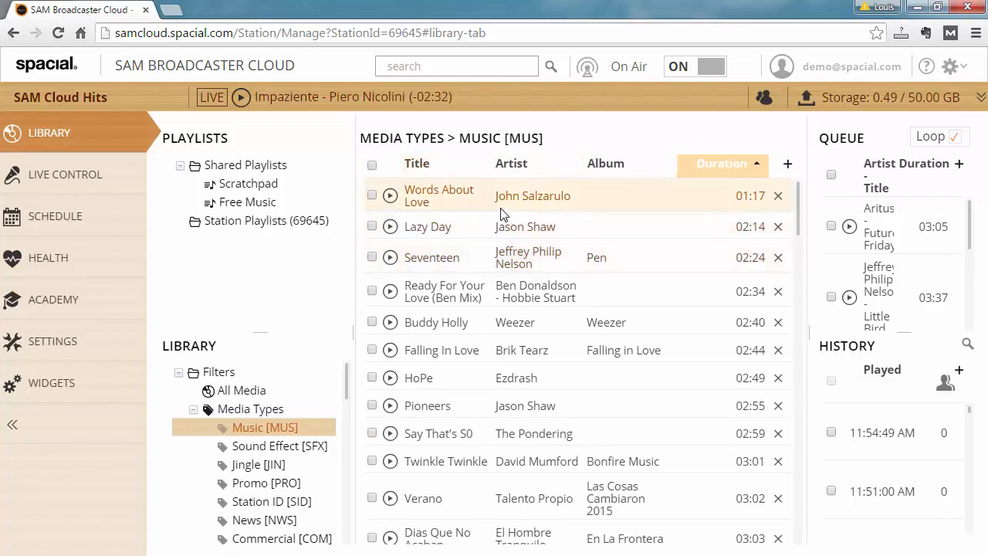
click(266, 481)
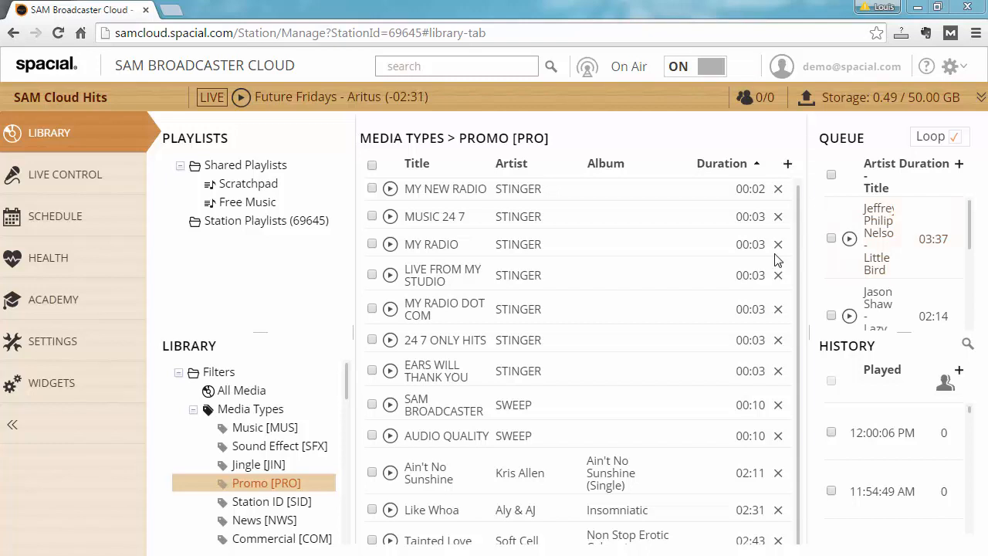
Search the library for 'stinger' and select all seven STINGER results
click(429, 65)
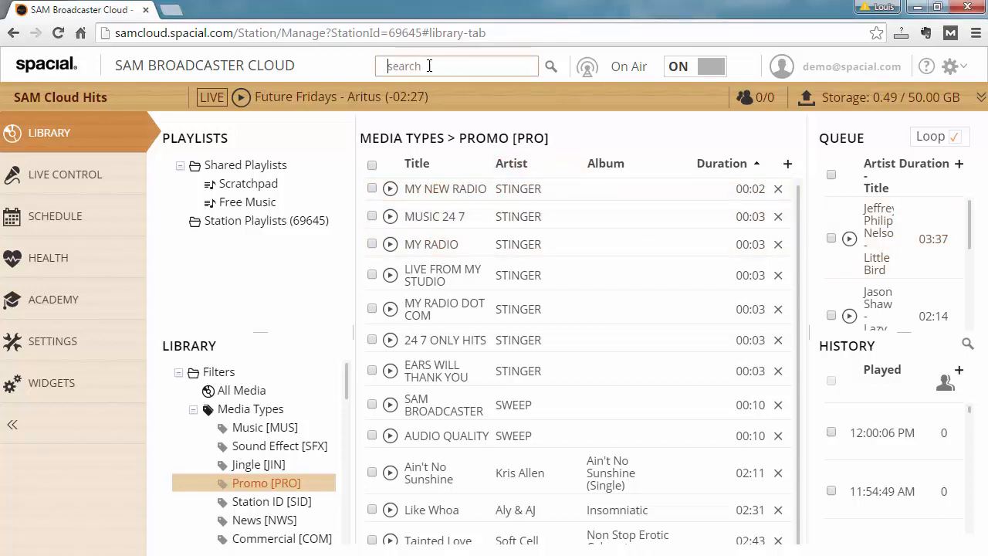
text(stinger)
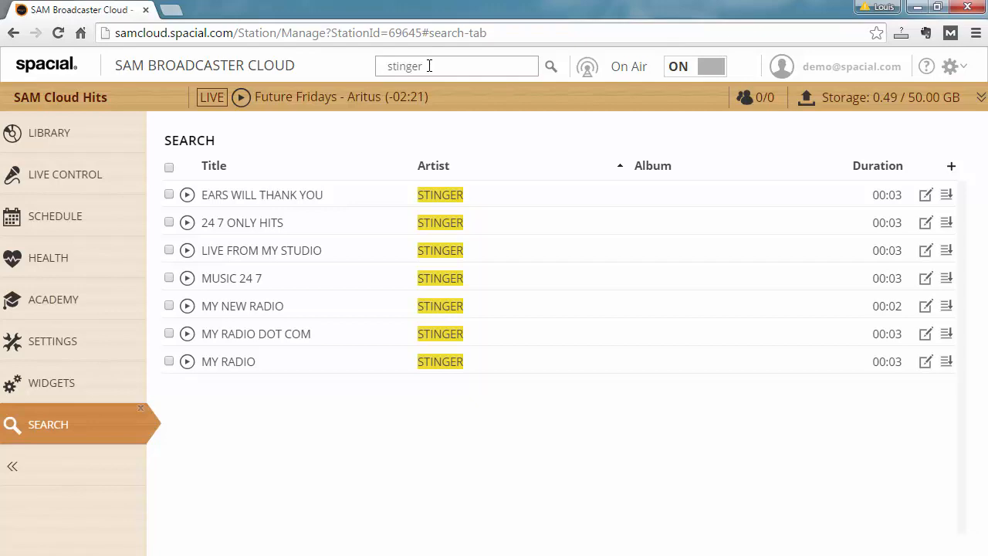
mouse_move(422, 211)
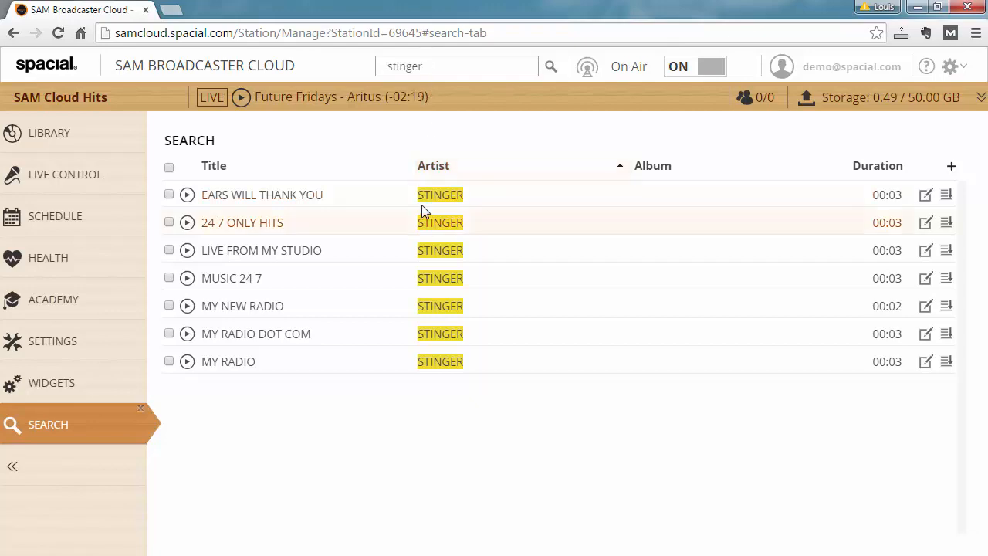
click(170, 167)
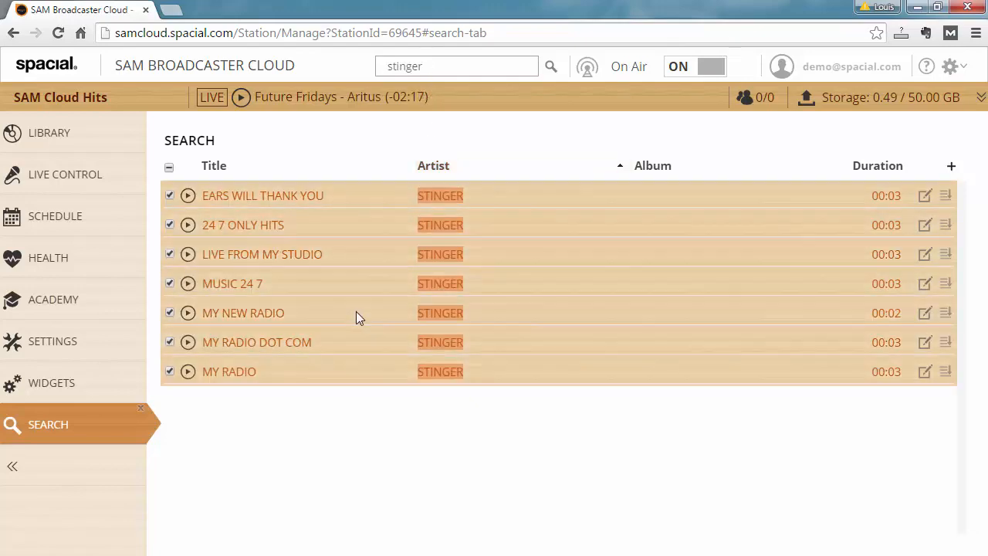
View the selected tracks' details, including MY RADIO DOT COM, then cancel back to the Promo list
click(923, 194)
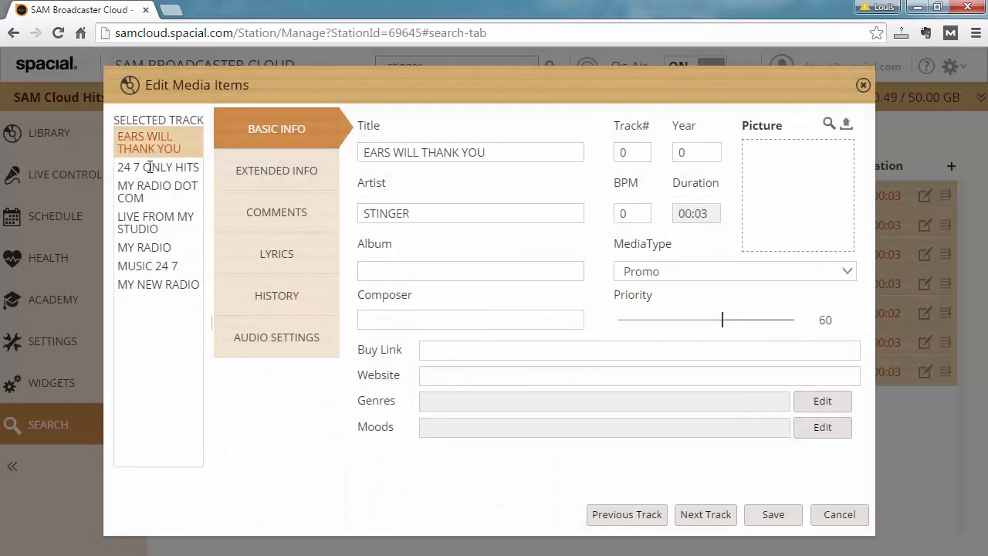
click(157, 192)
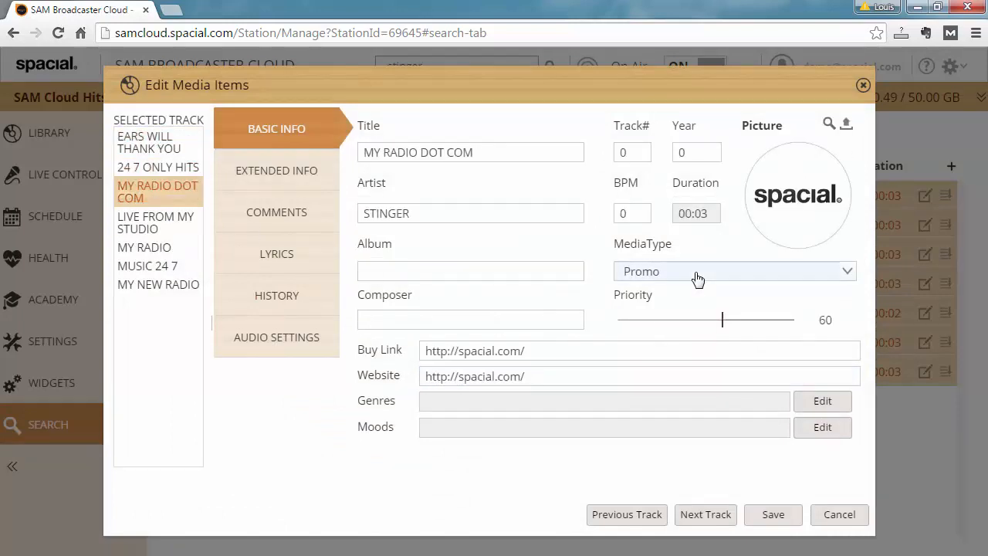
mouse_move(827, 516)
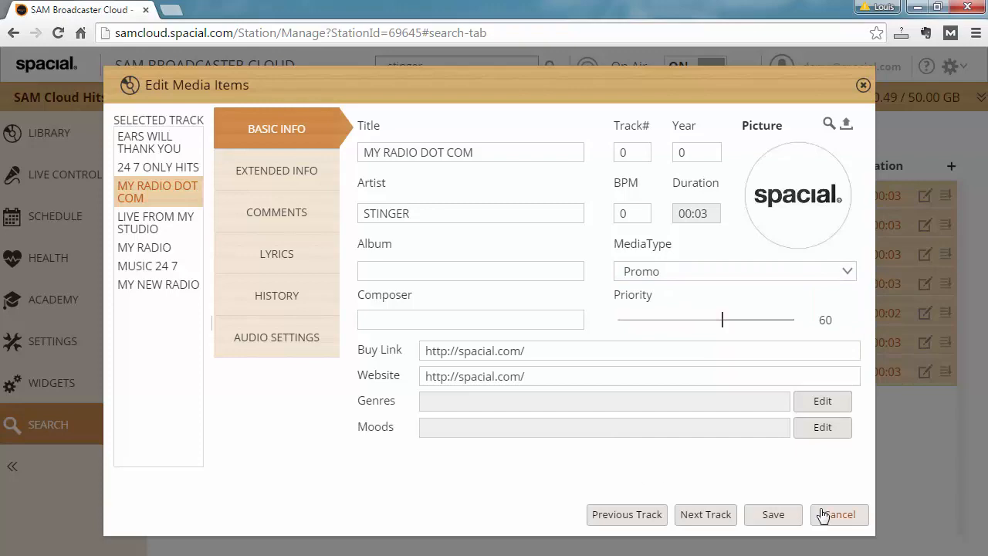
mouse_move(840, 519)
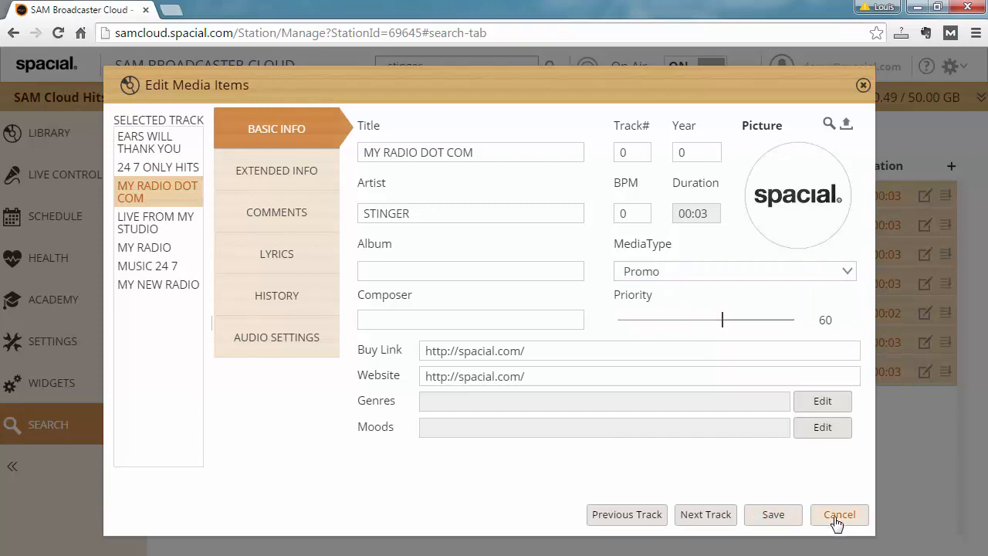
click(839, 513)
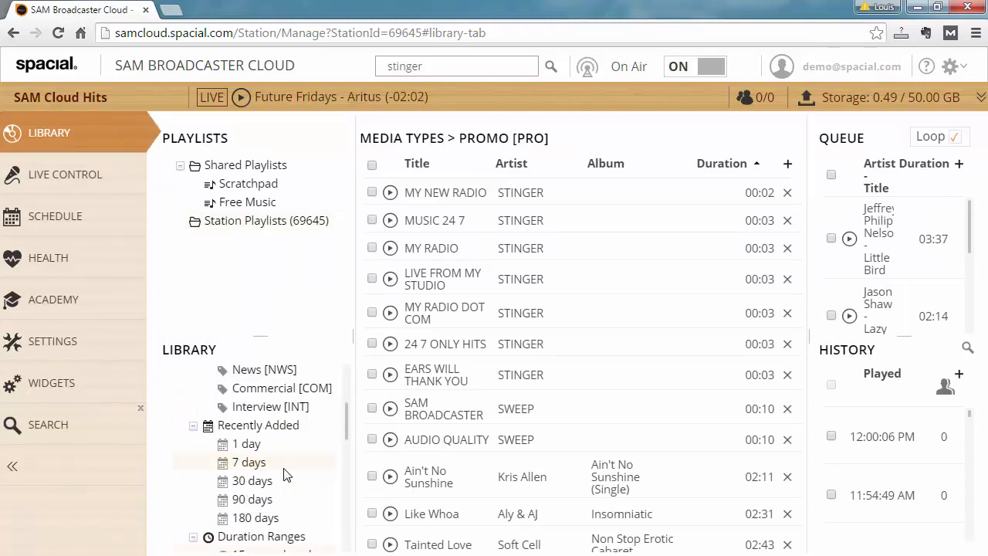
Show the Recently Added tracks for 1 day, then for the last 7 days
click(246, 443)
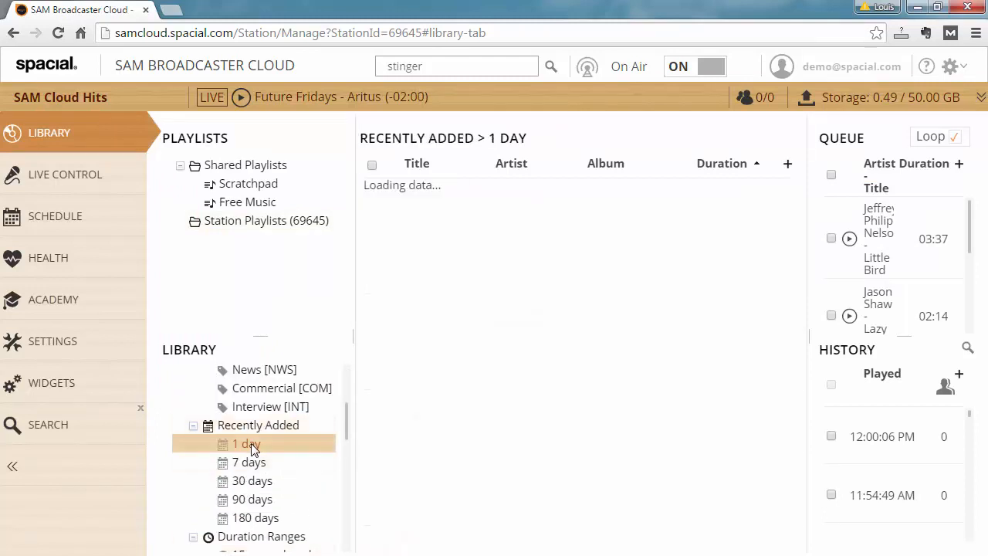
click(248, 462)
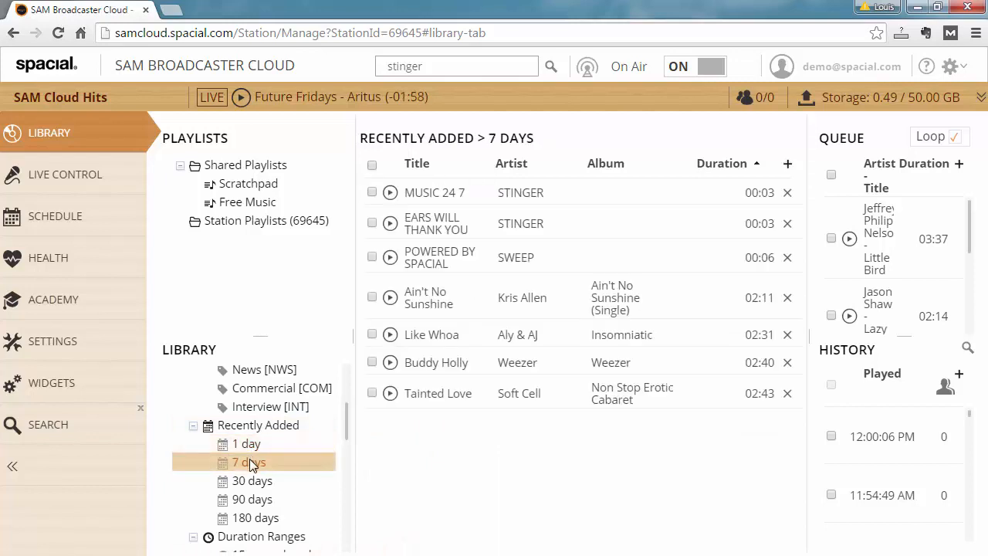
mouse_move(481, 261)
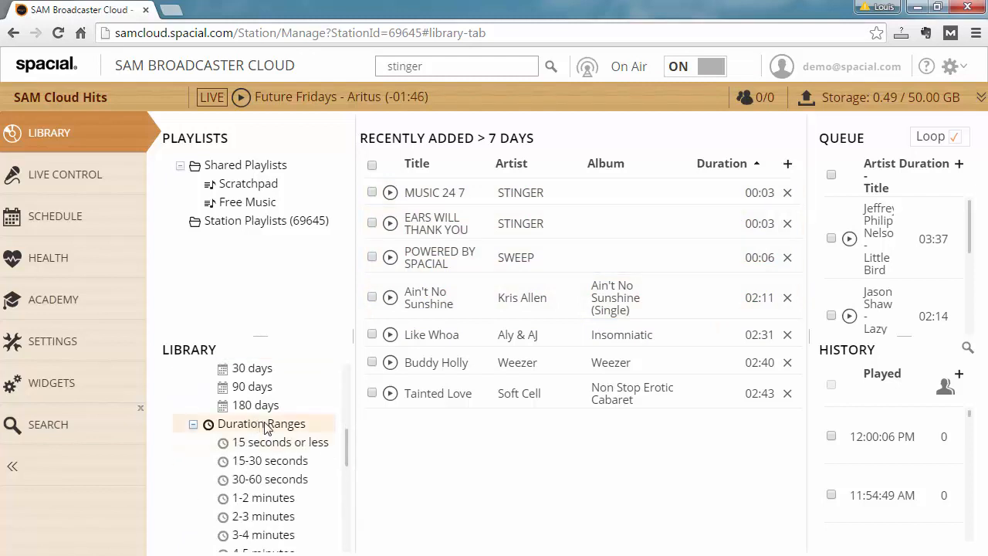
Browse the Duration Ranges down to the tracks lasting 15 seconds or less
click(268, 479)
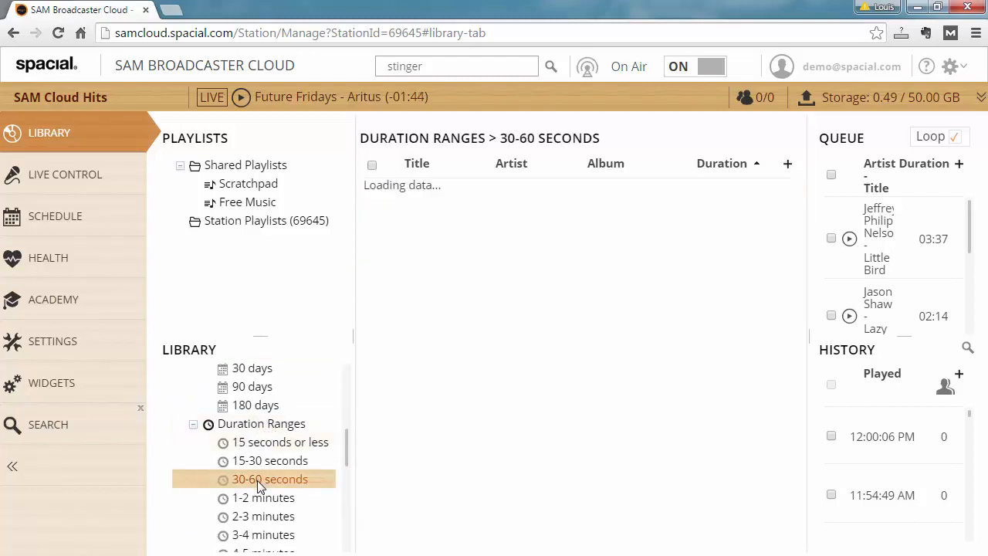
click(268, 460)
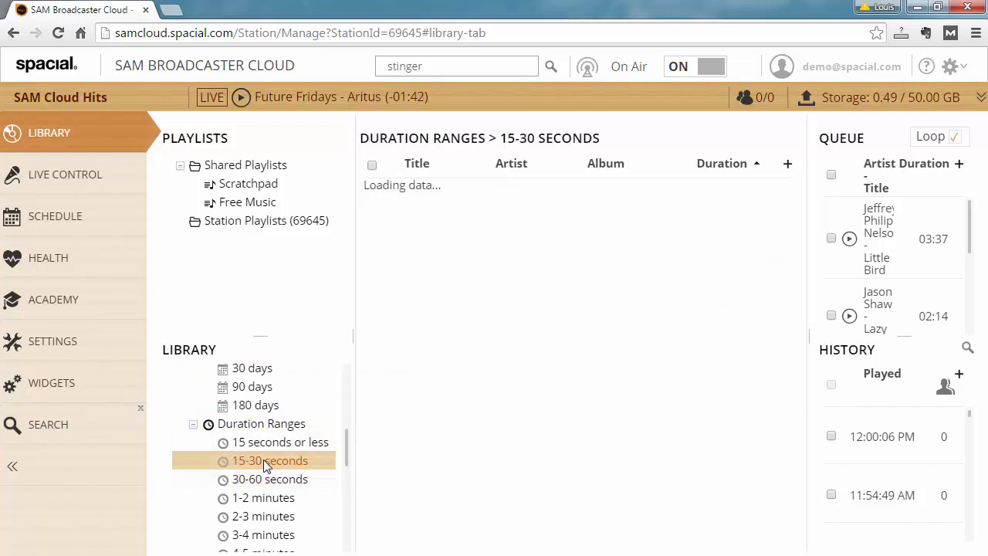
click(282, 441)
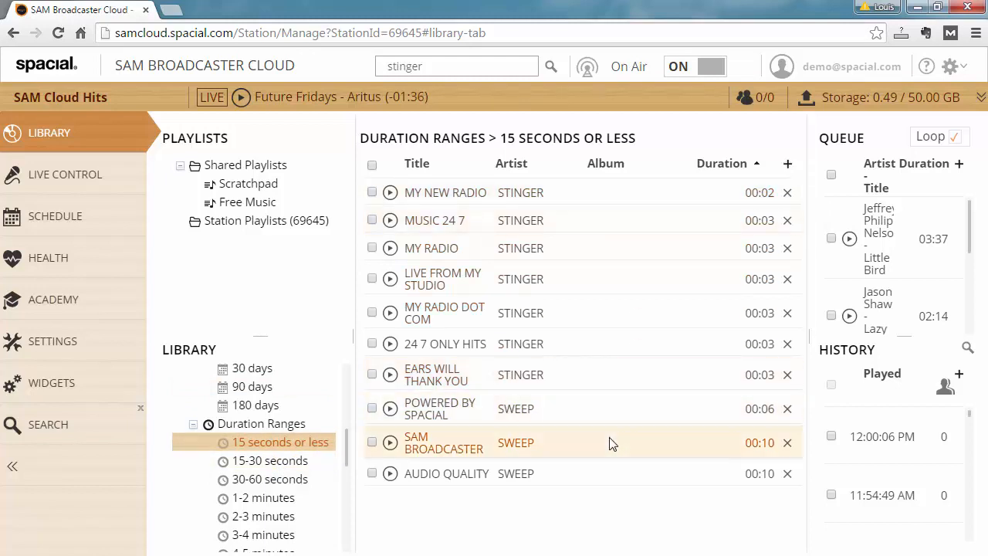
Inspect POWERED BY SPACIAL's details and cancel, leaving it a Station ID
right_click(440, 409)
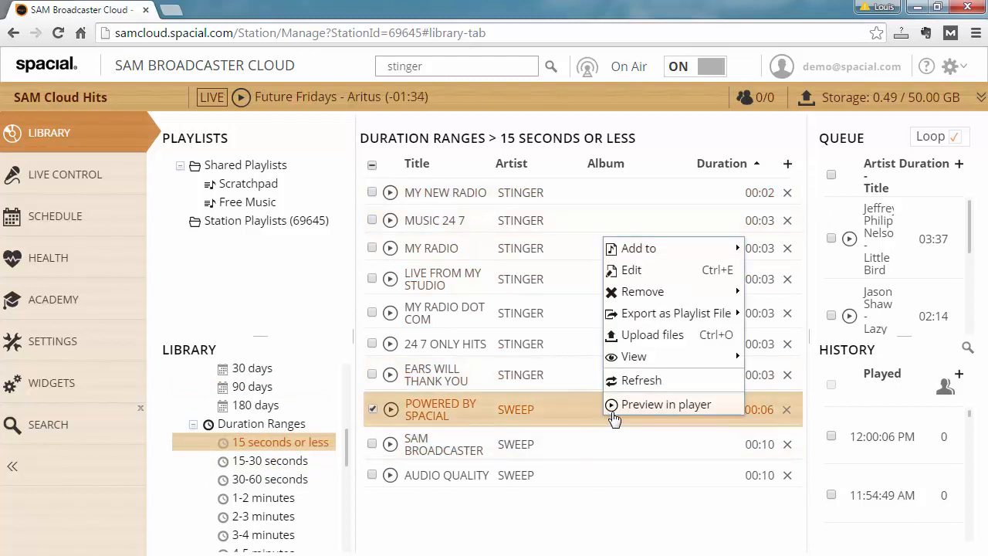
click(633, 269)
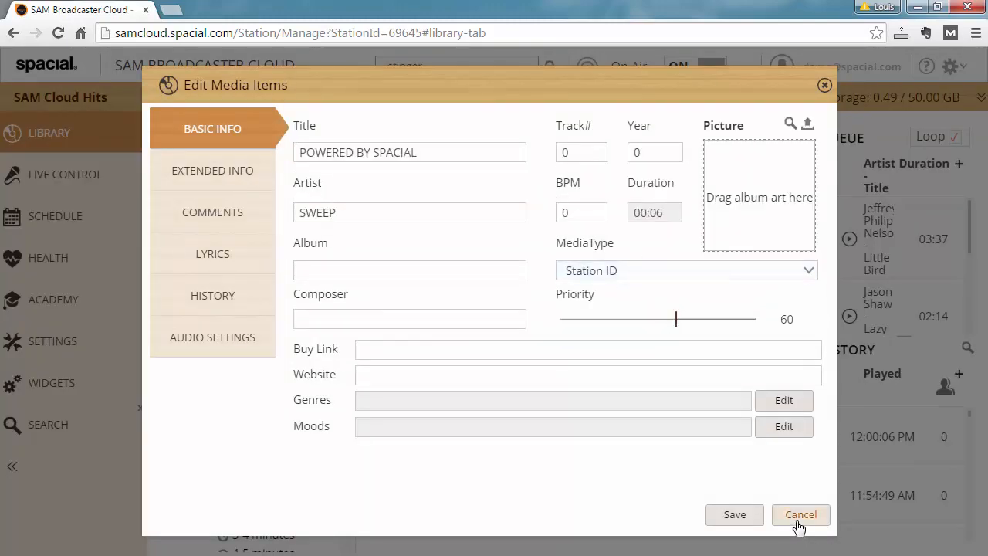
click(800, 514)
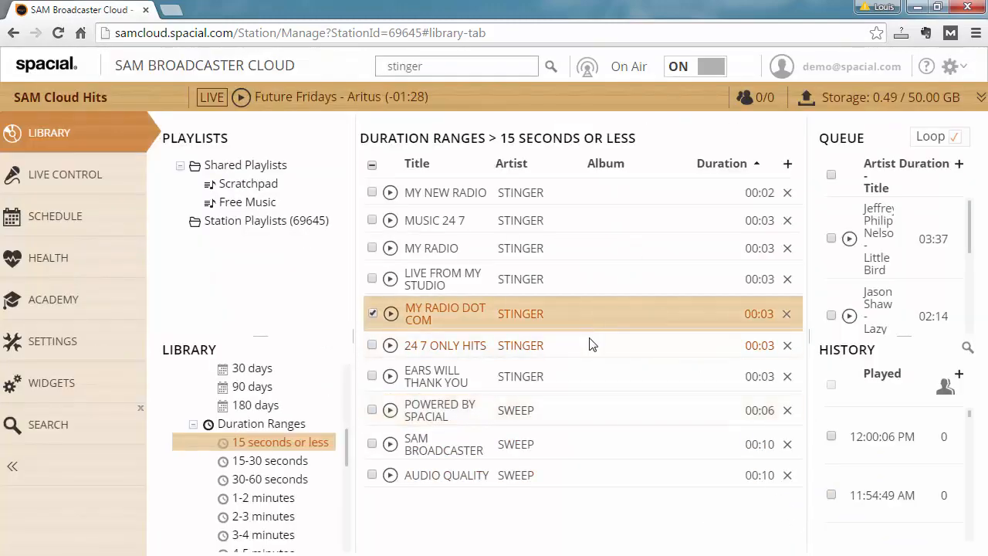
mouse_move(593, 346)
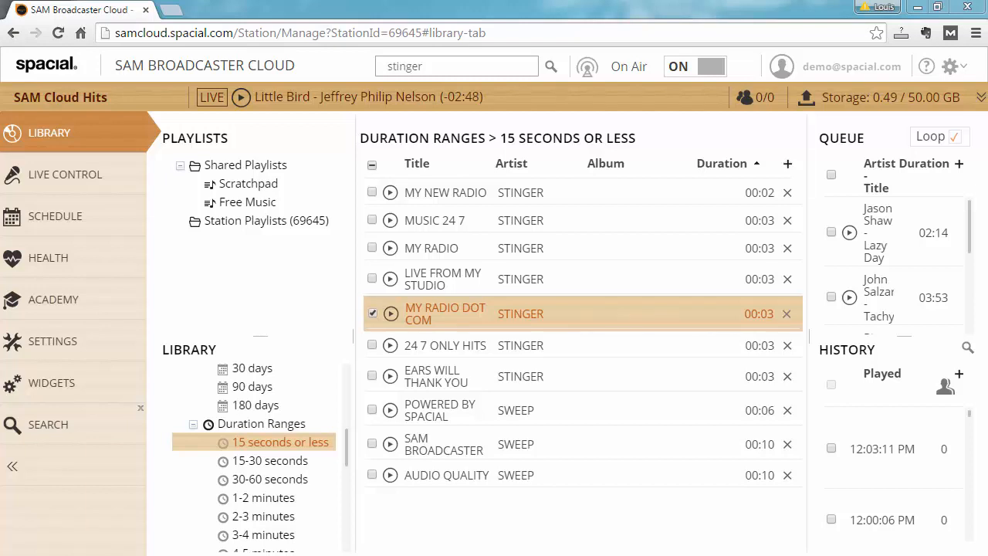
mouse_move(245, 164)
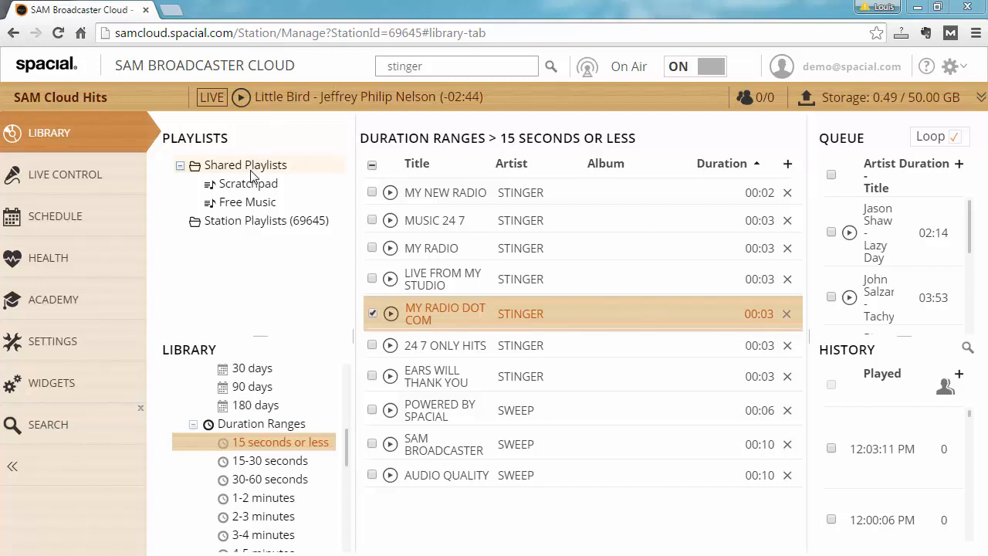
Create a shared playlist named Stingers, then return to the 15-seconds-or-less track list
click(246, 164)
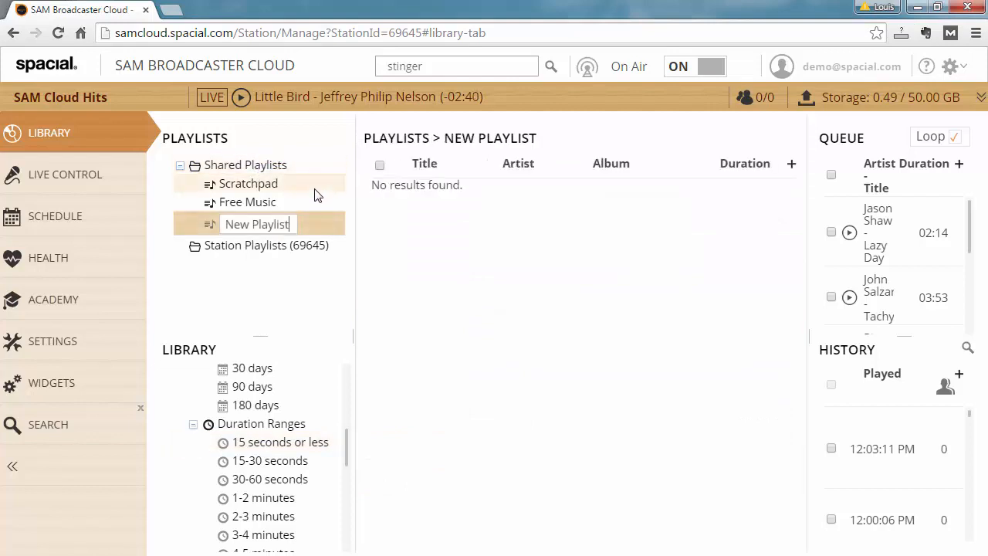
text(Stin)
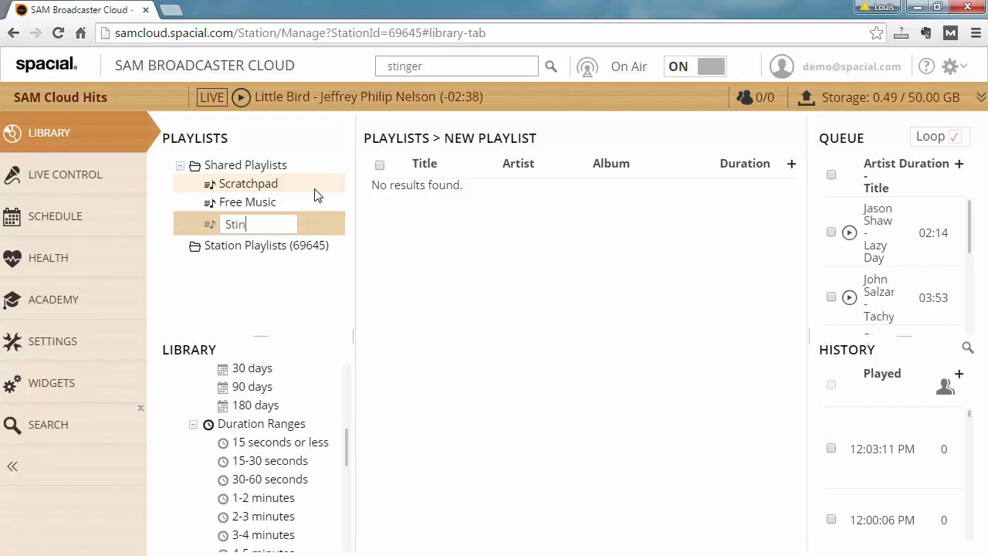
key(Enter)
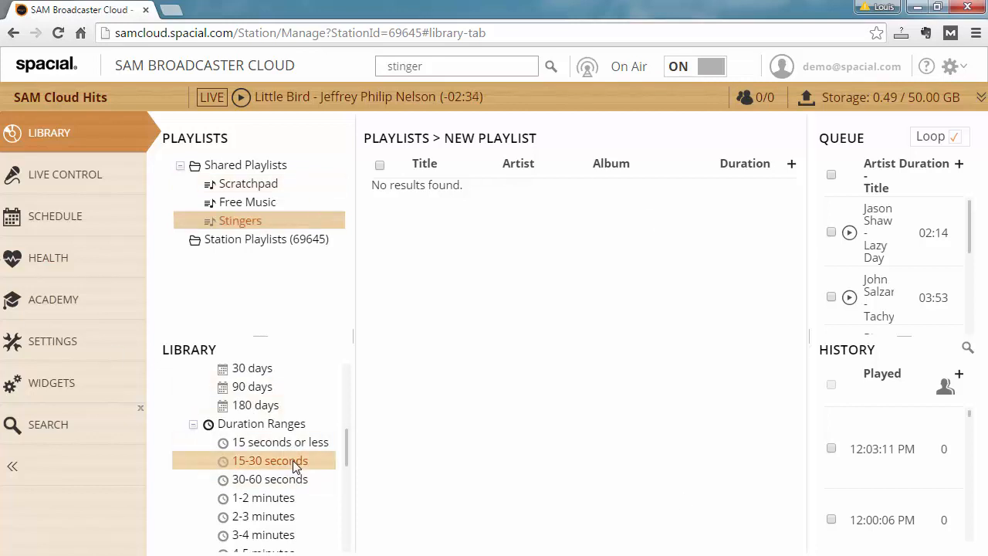
click(282, 441)
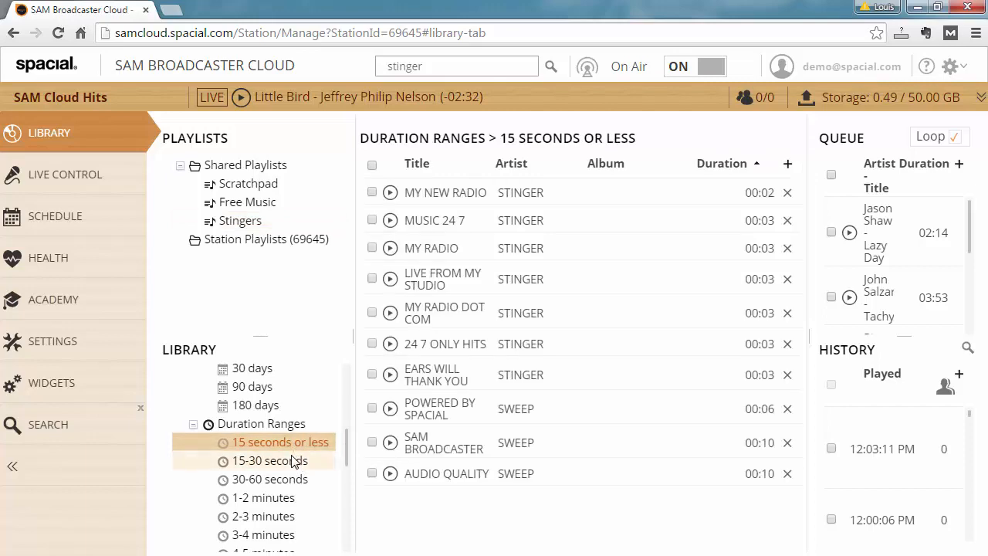
Add the selected short STINGER tracks to the Stingers playlist via Add to > Playlist
click(372, 375)
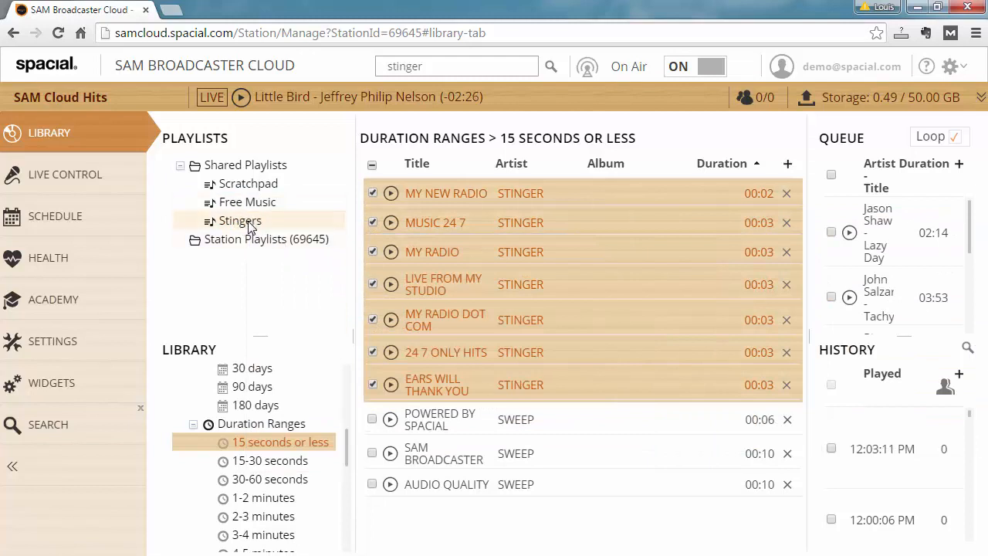
right_click(517, 222)
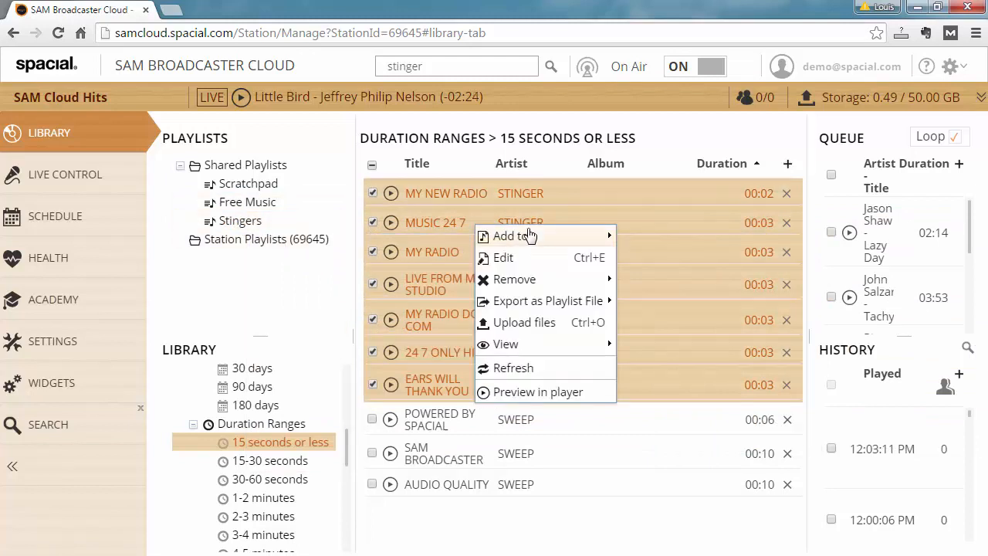
mouse_move(525, 235)
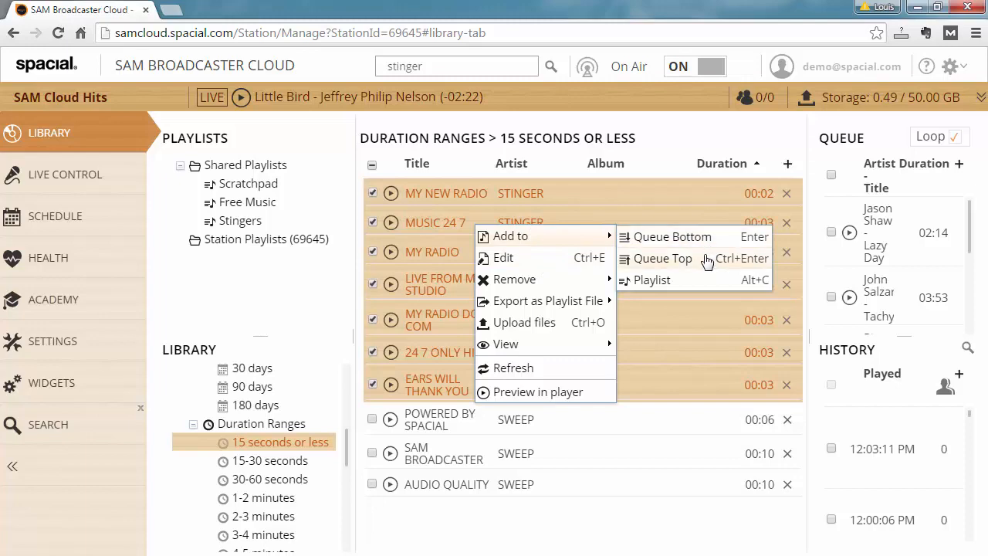
click(651, 281)
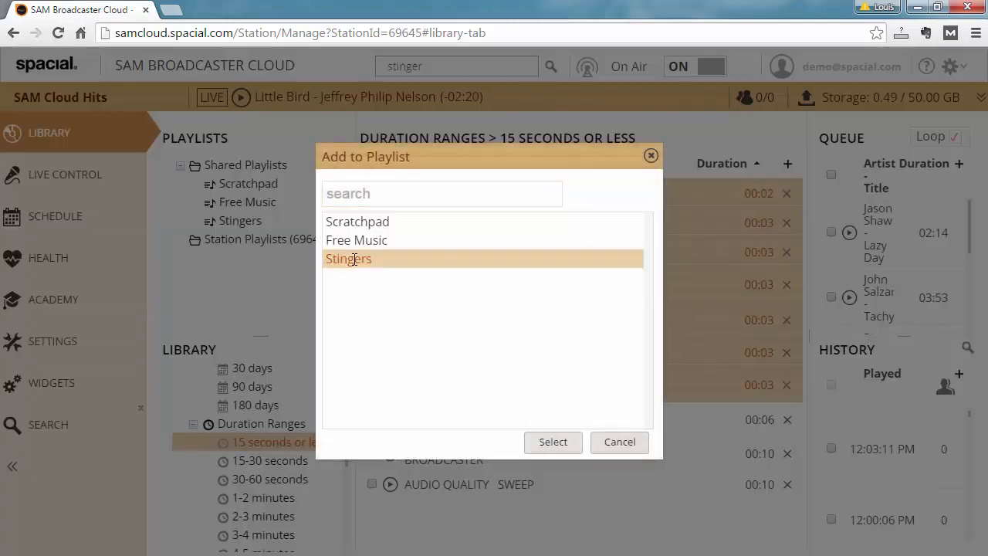
click(552, 441)
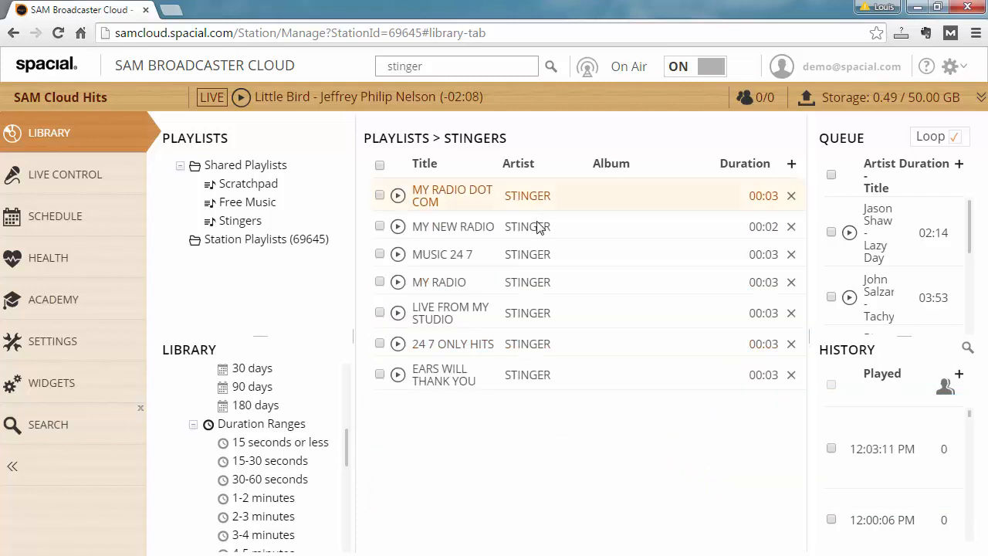
mouse_move(562, 429)
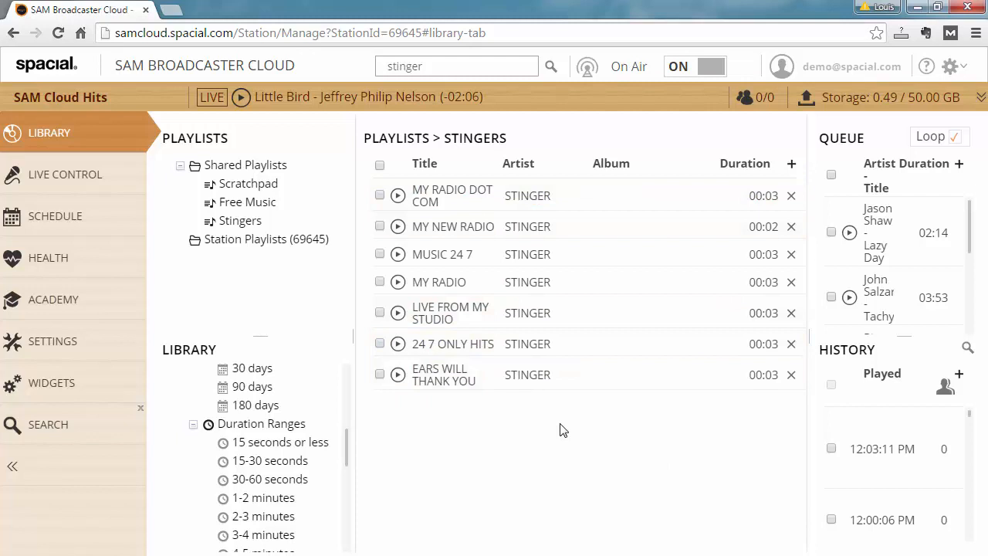
mouse_move(543, 375)
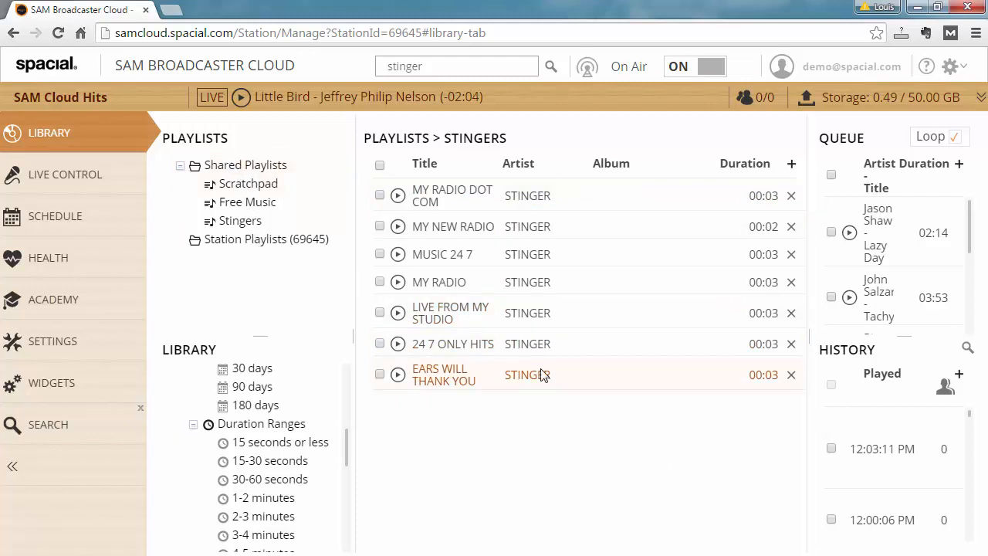
mouse_move(559, 389)
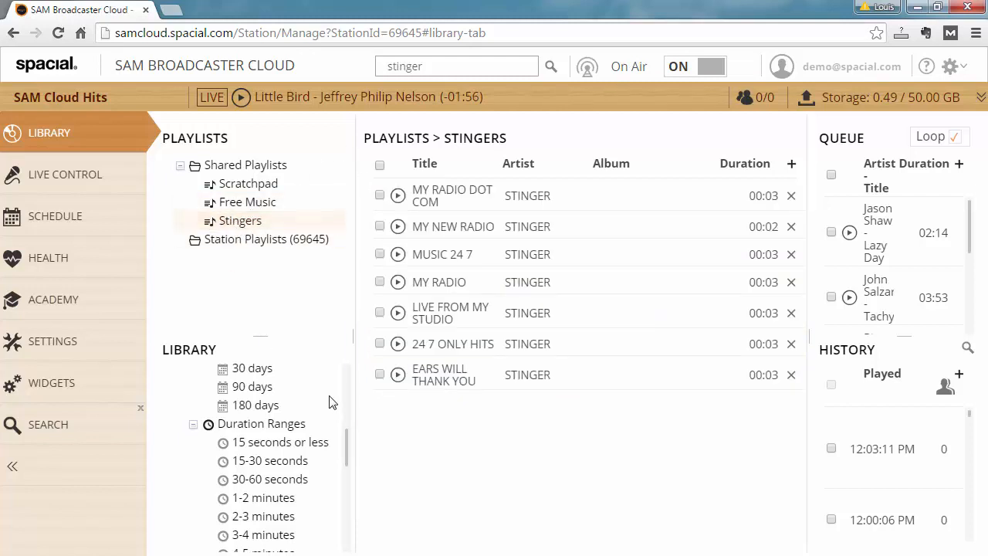
scroll(down, 3)
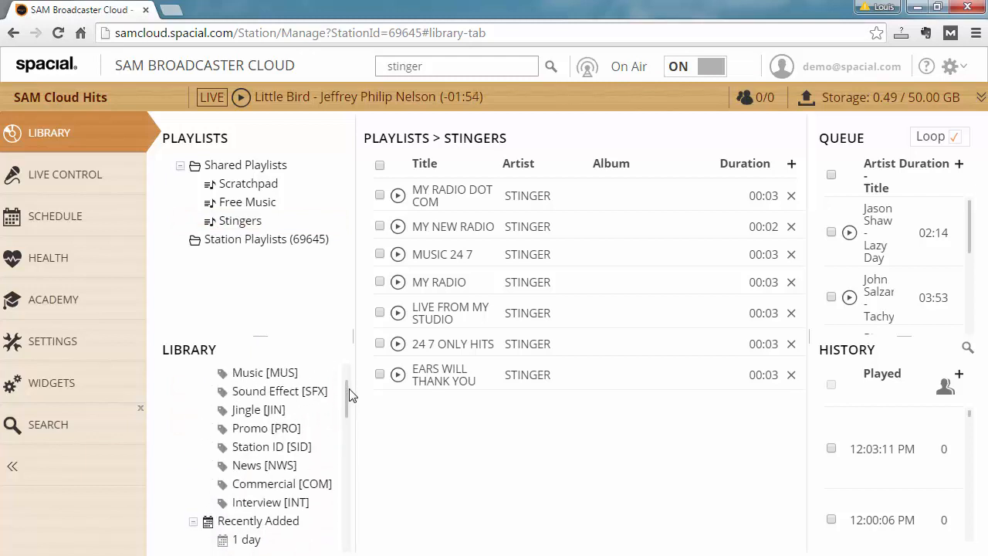